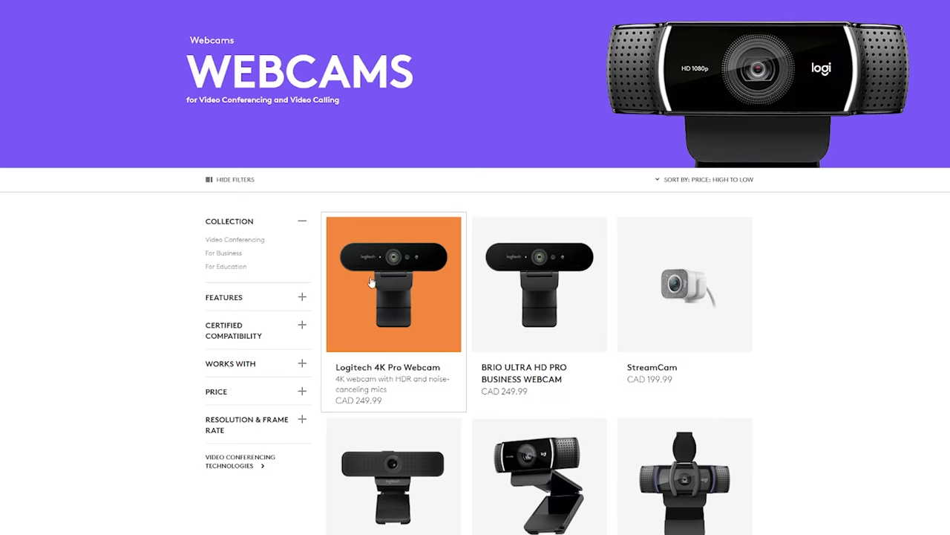
# Step: View the Logitech 4K Pro Webcam product page and scroll through its feature sections
pyautogui.click(392, 283)
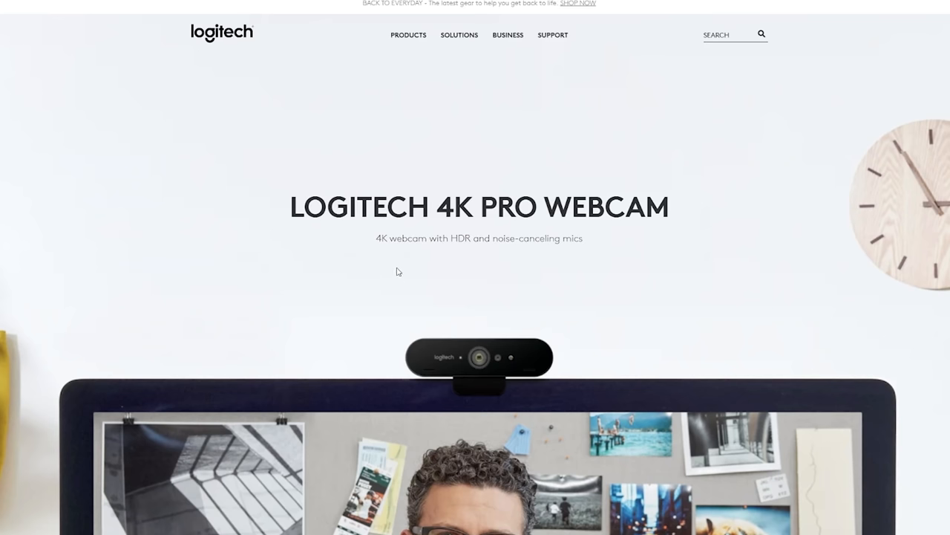
pyautogui.scroll(-3)
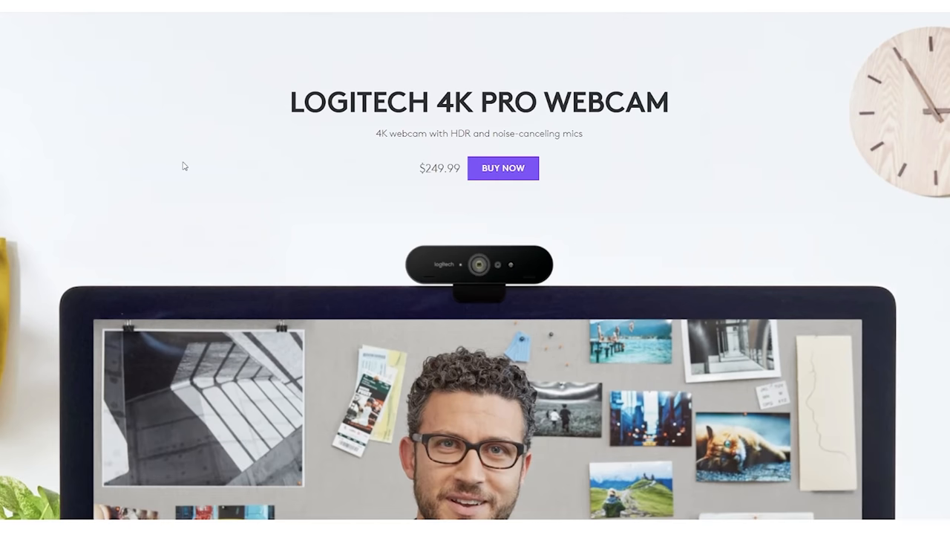
pyautogui.scroll(-3)
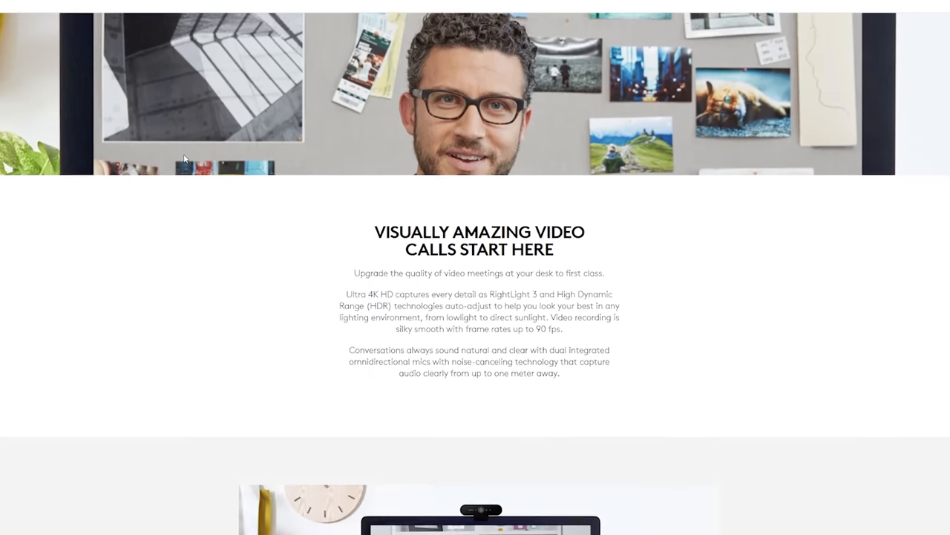
pyautogui.scroll(-3)
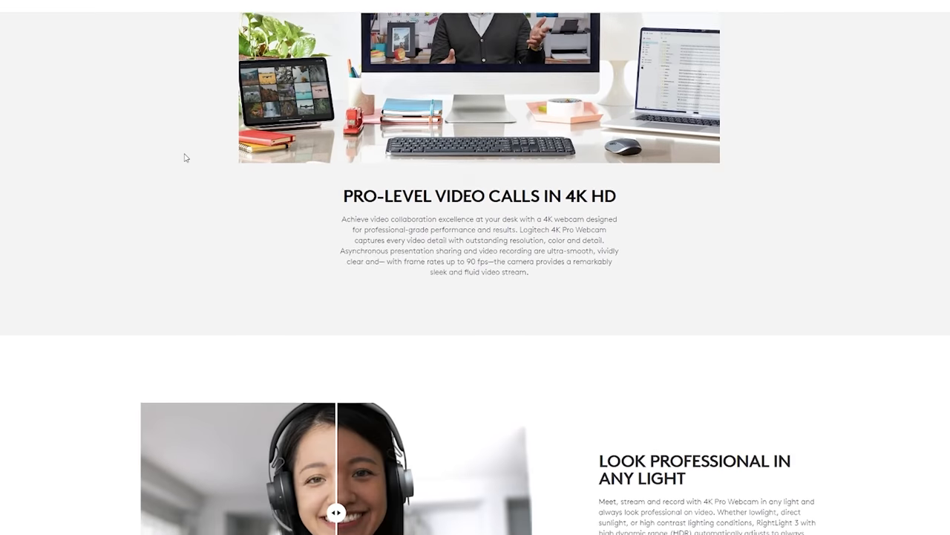
pyautogui.scroll(-3)
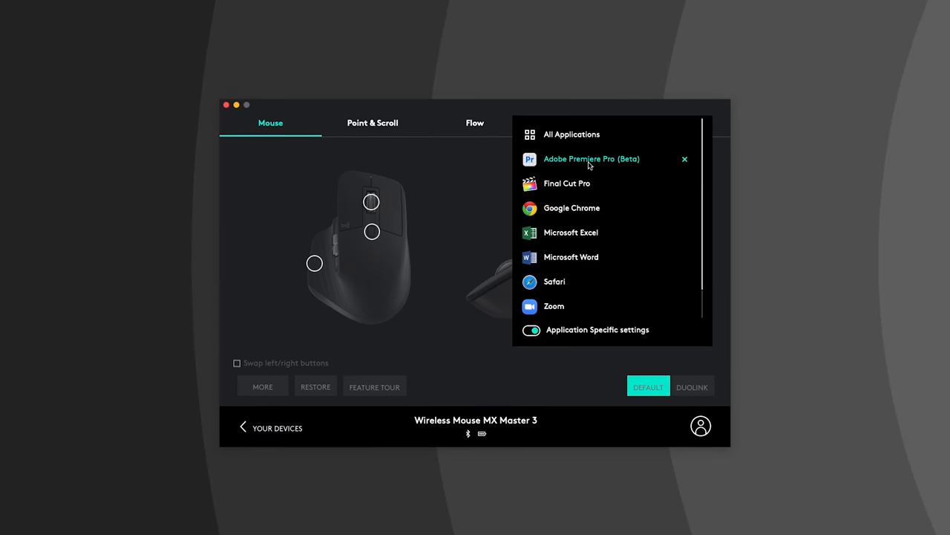
# Step: Select the Adobe Premiere Pro (Beta) profile to review the MX Master 3 button assignments
pyautogui.click(570, 133)
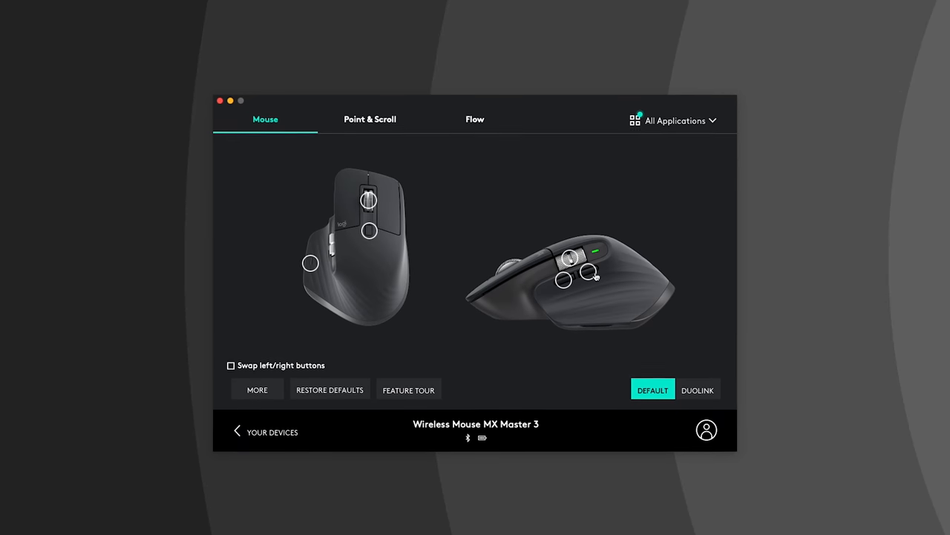
pyautogui.click(674, 120)
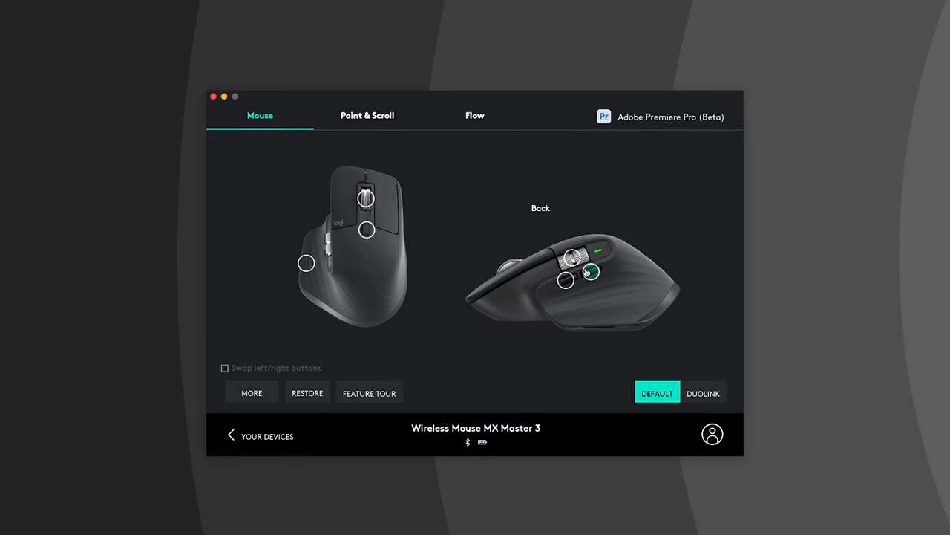
pyautogui.click(591, 272)
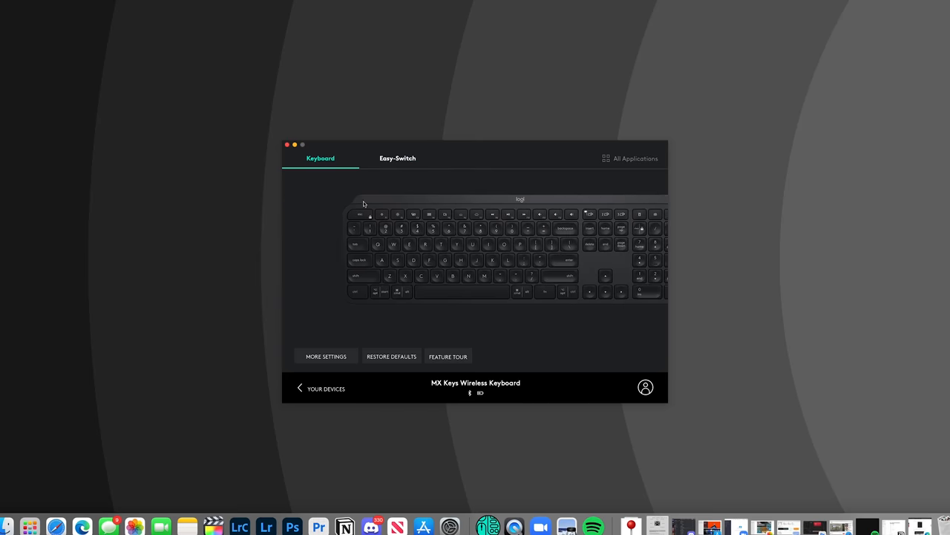
# Step: Return to the Your Devices overview listing the three connected Logitech devices
pyautogui.click(300, 388)
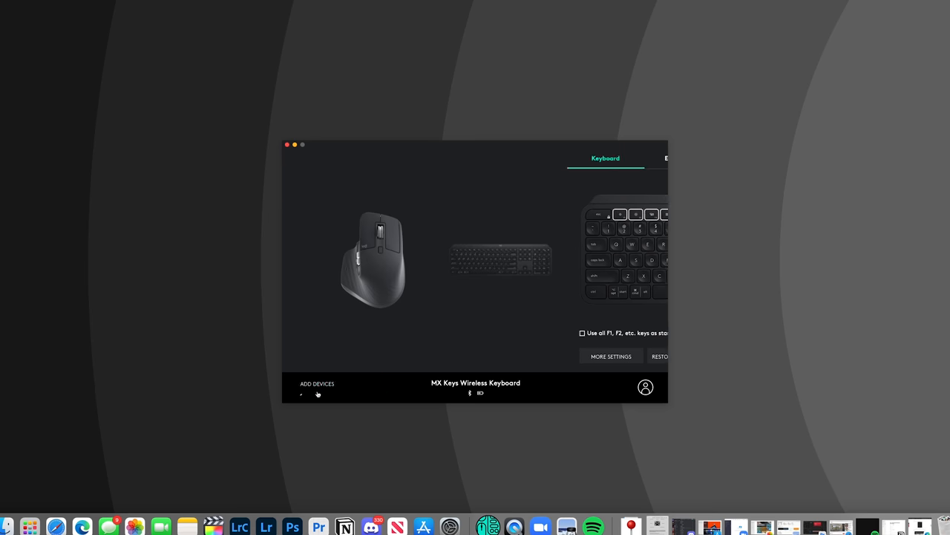
pyautogui.click(315, 389)
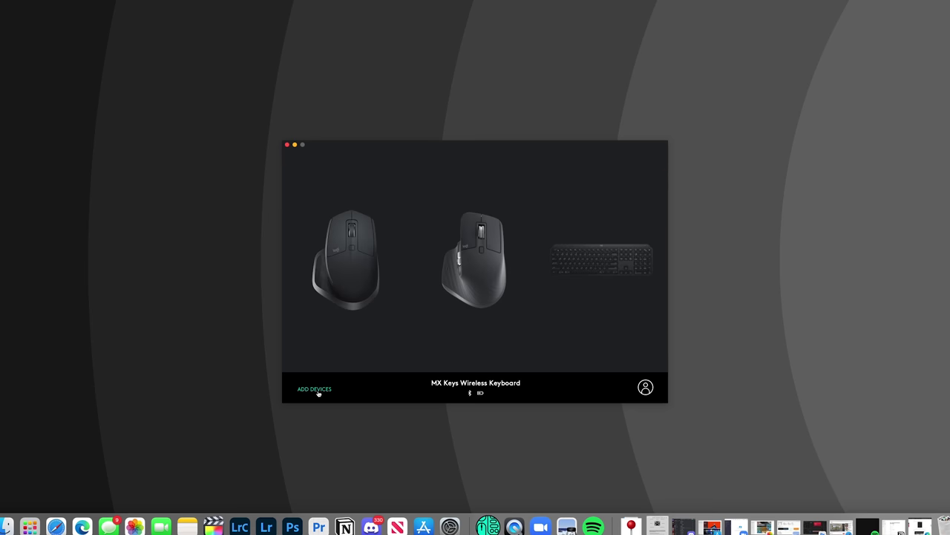